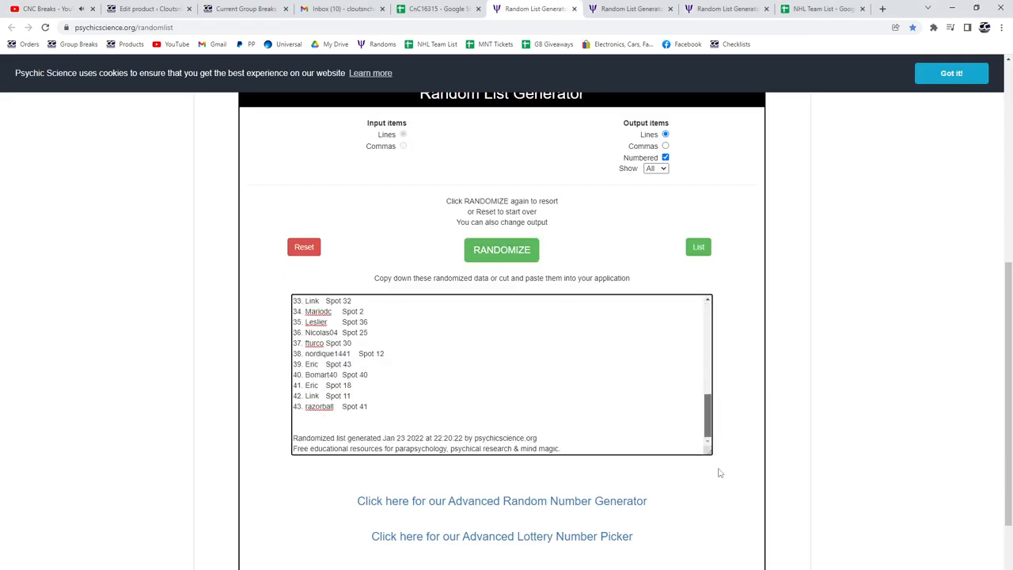
Reshuffle the names-and-spots list and bring the numbered result into columns A and B of the sheet
click(501, 250)
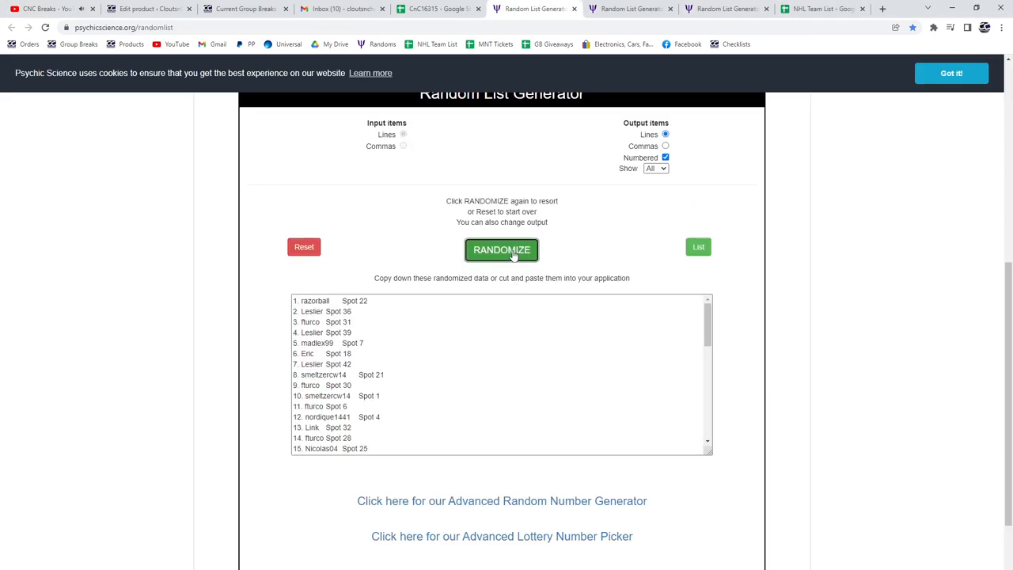
scroll(down, 3)
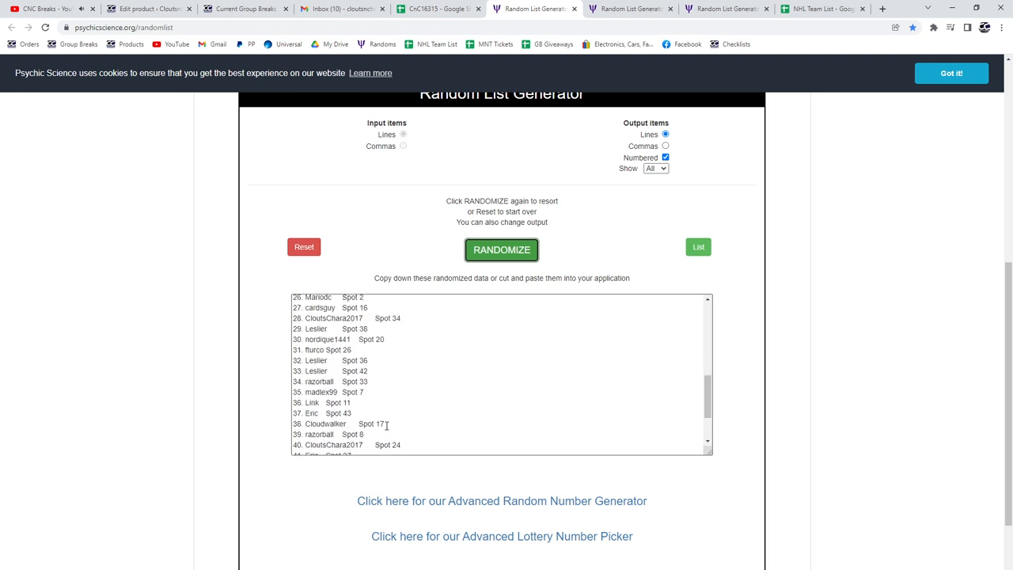
click(437, 9)
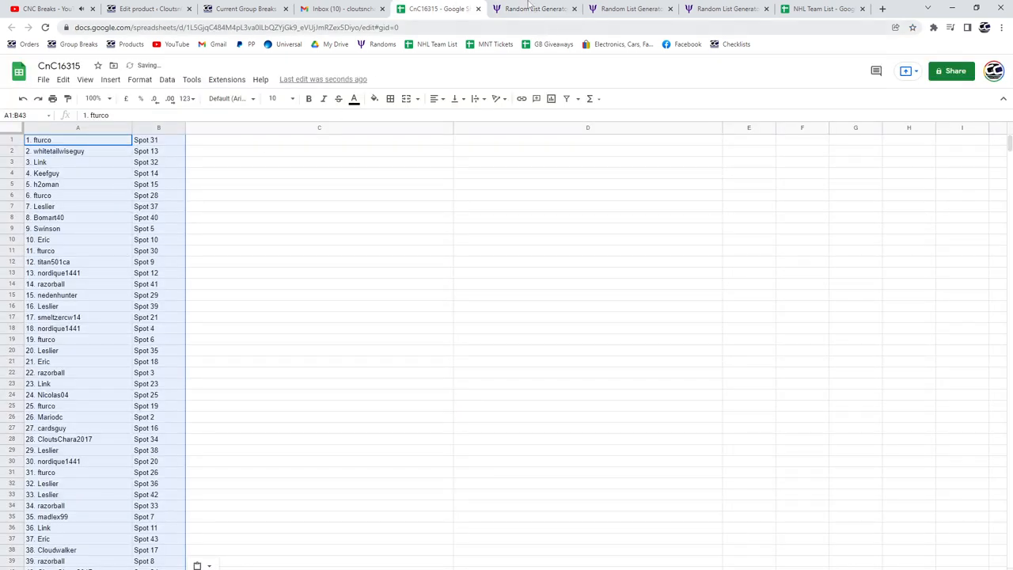
Shuffle the 2015 UD Team Canada base card list and place it in column C beside the names and spots
click(541, 9)
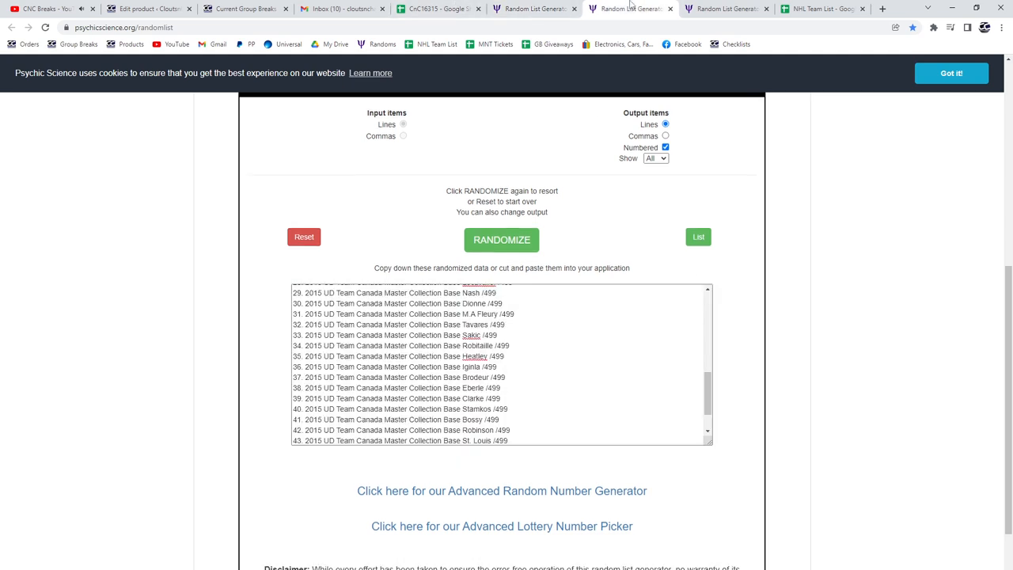
click(435, 10)
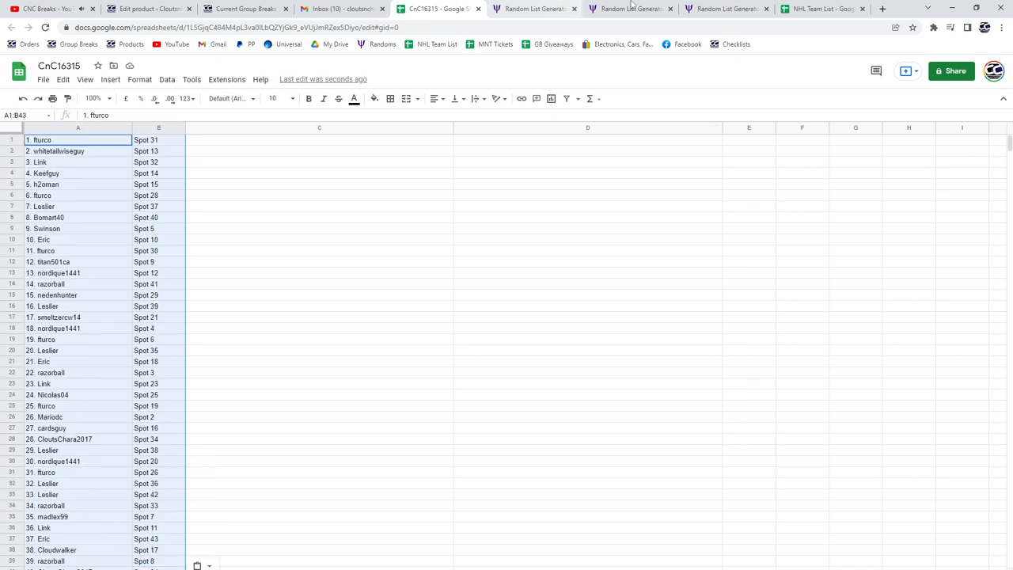
click(630, 9)
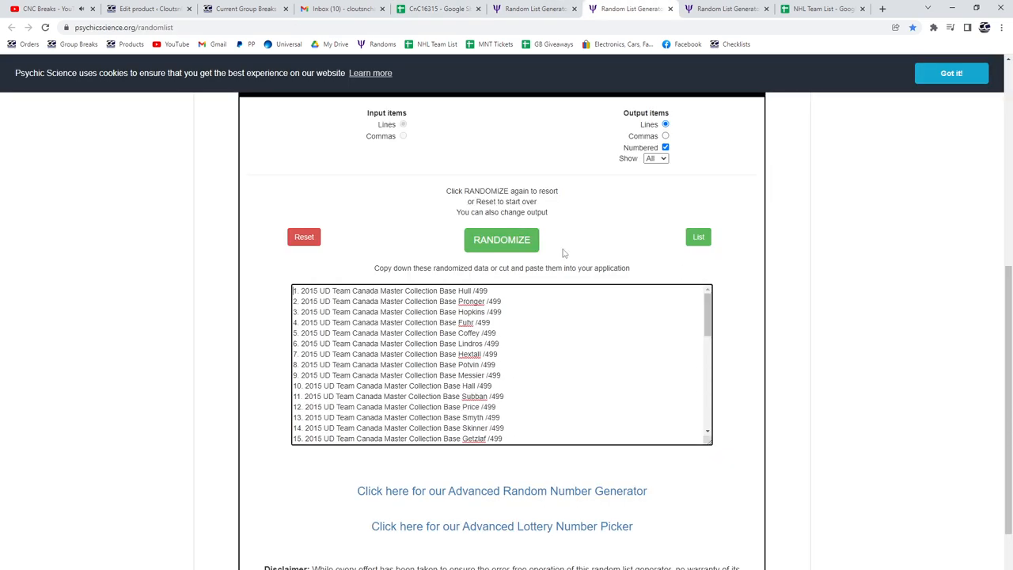
click(500, 239)
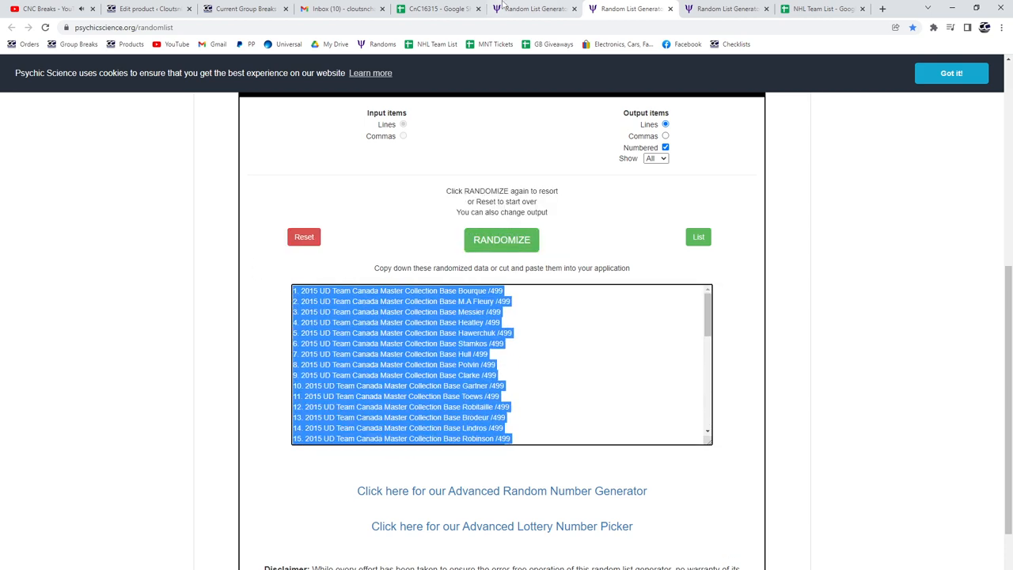
click(437, 11)
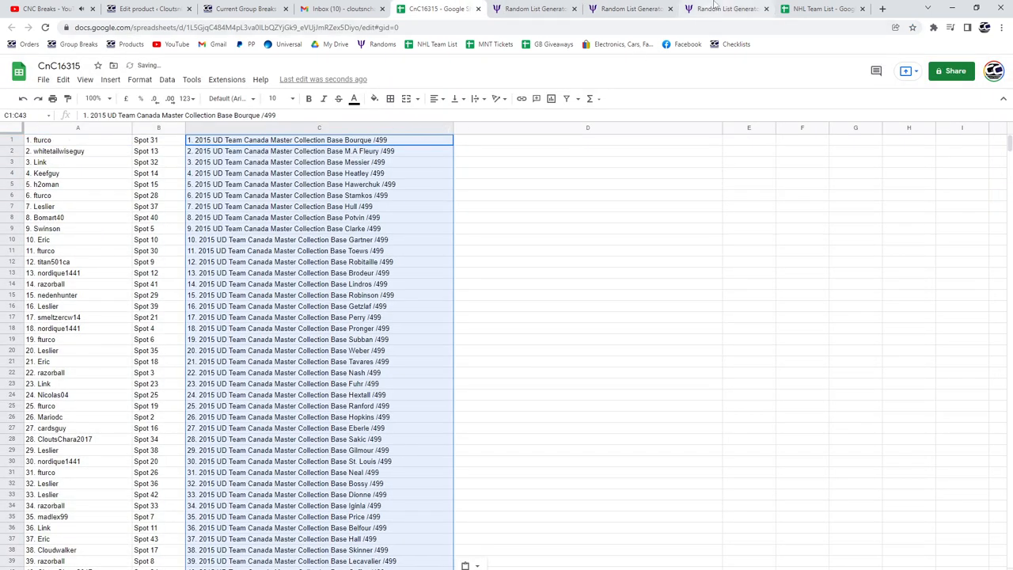
Shuffle the hit card list of jerseys, autographs and patches and place it in column D
click(730, 9)
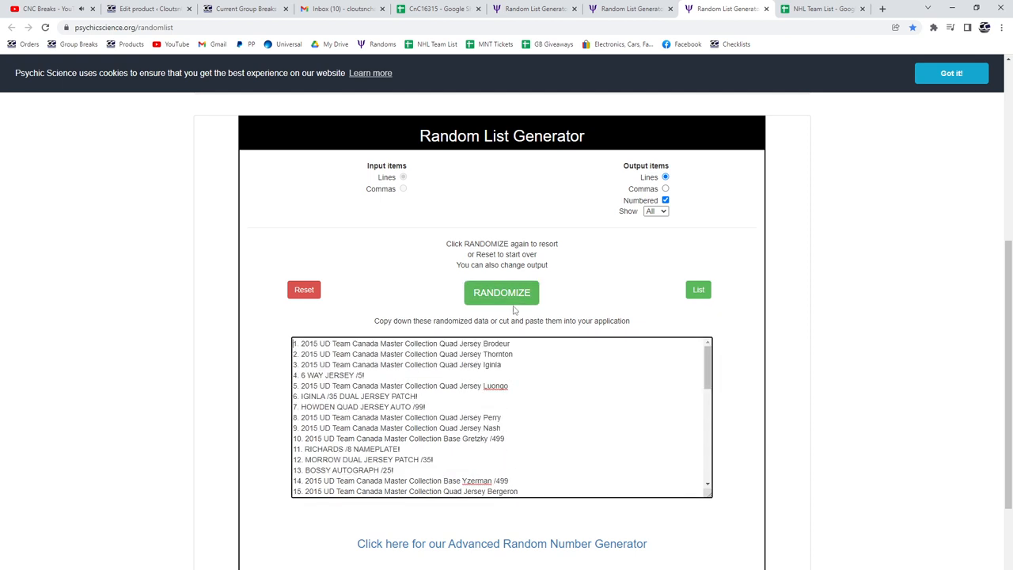
click(502, 293)
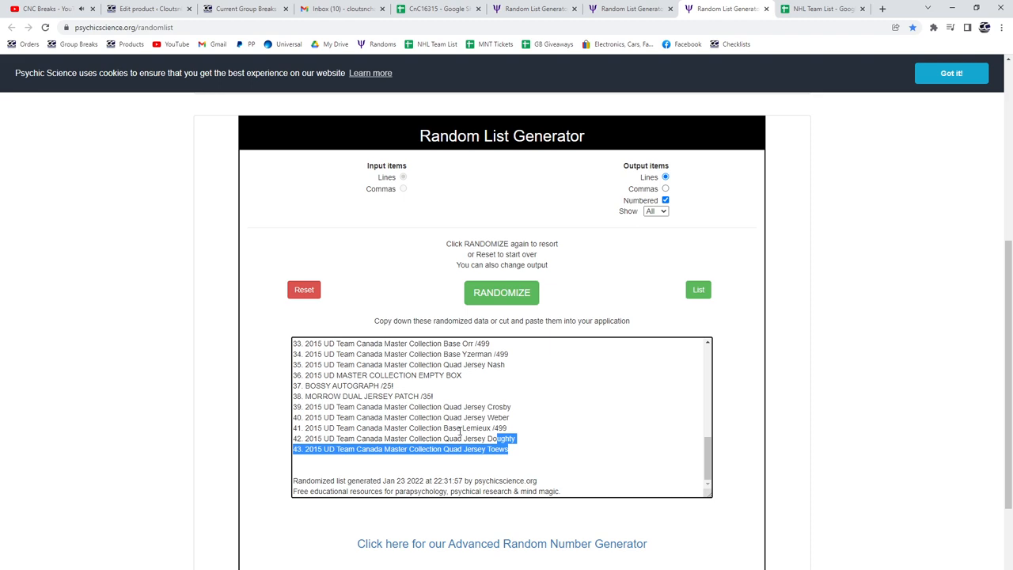
click(437, 10)
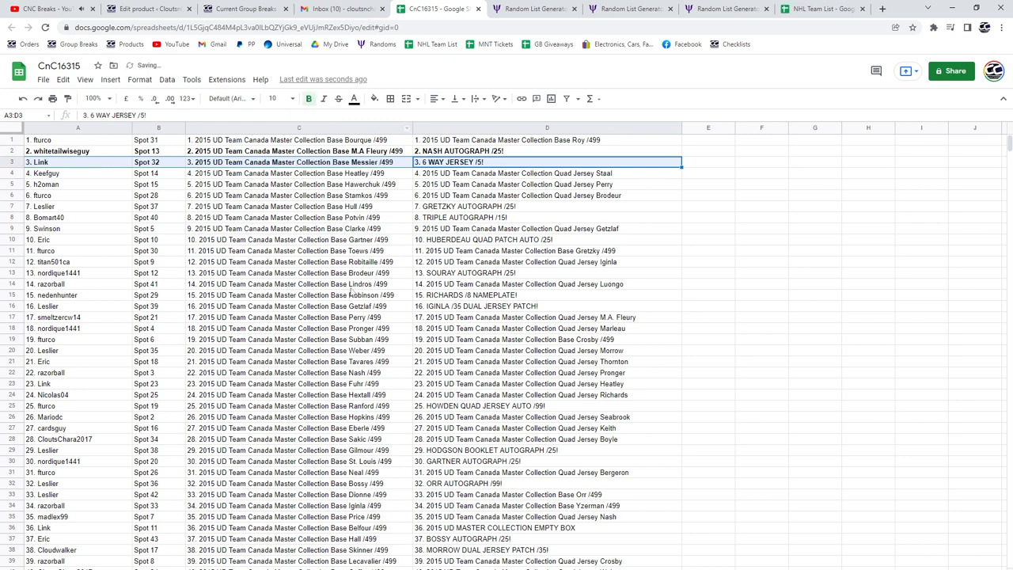
Bold the hit-winner rows 7 (Gretzky autograph), 8 (triple autograph), 13 (Souray autograph) and 16 across columns A–D
click(547, 206)
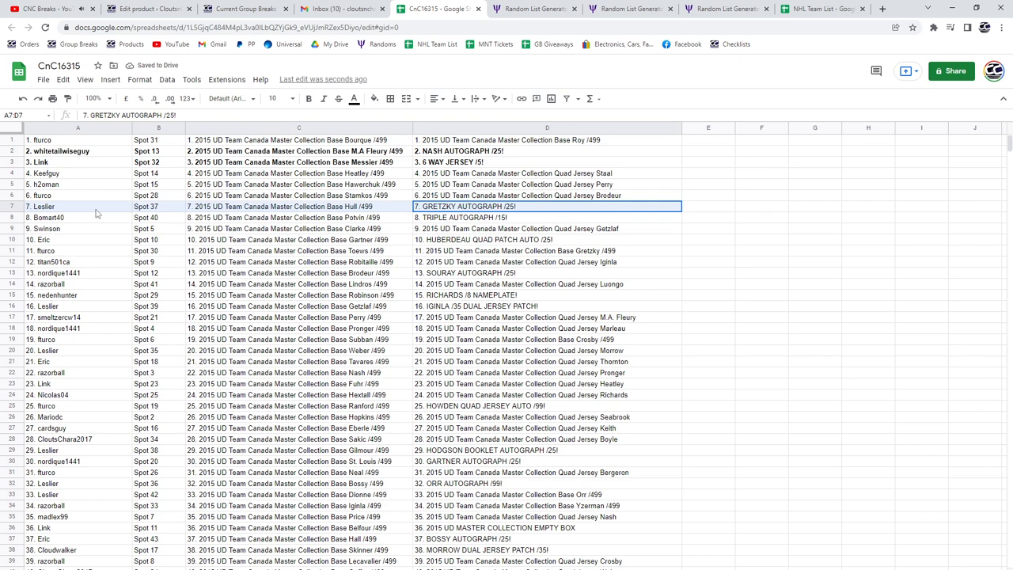
click(307, 98)
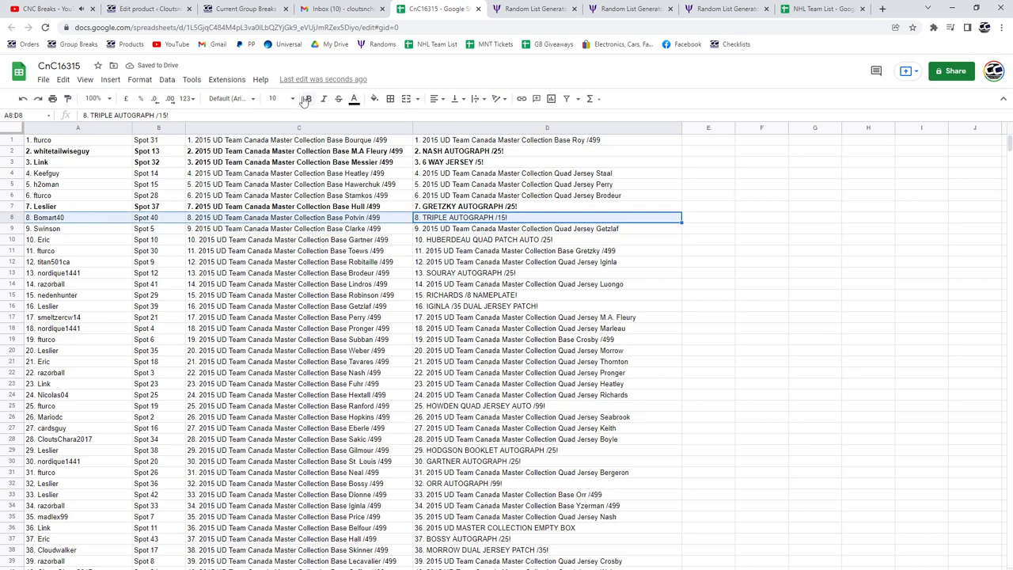
click(330, 98)
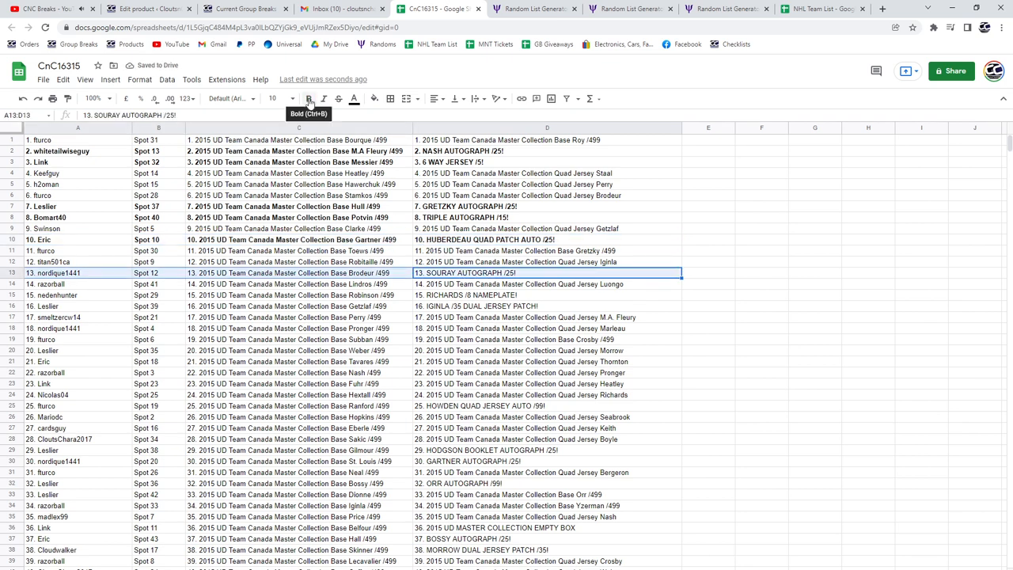
click(307, 98)
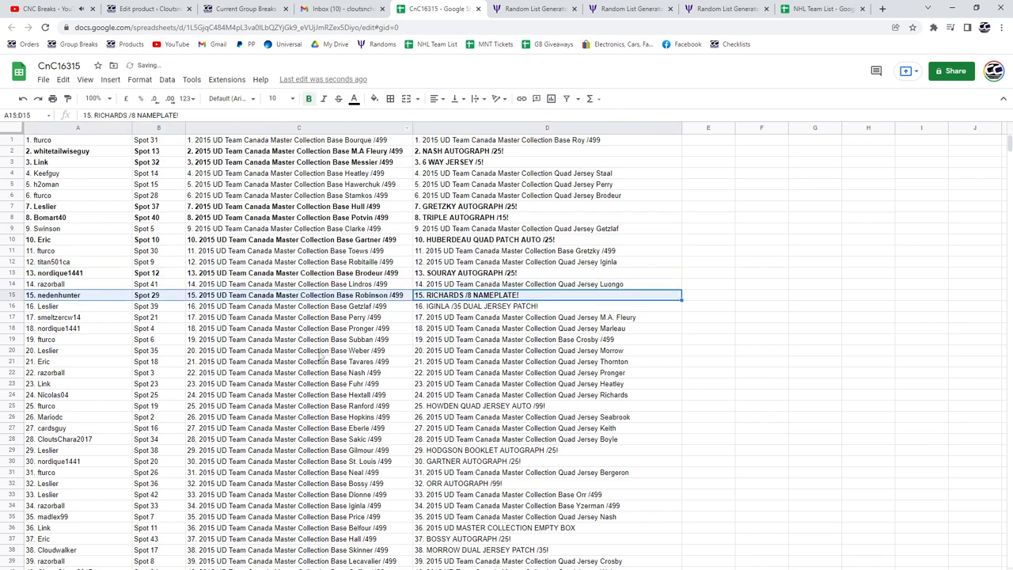
click(547, 306)
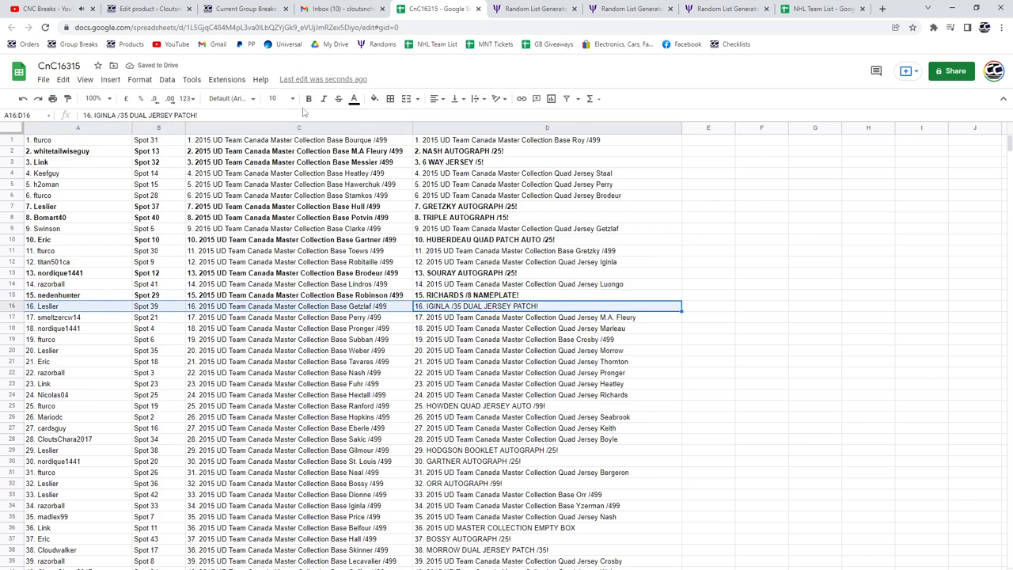
Bold the hit-winner rows 25 (Howden), 30 (Gartner autograph), 32 (Orr autograph) and 37 (Bossy autograph)
scroll(down, 3)
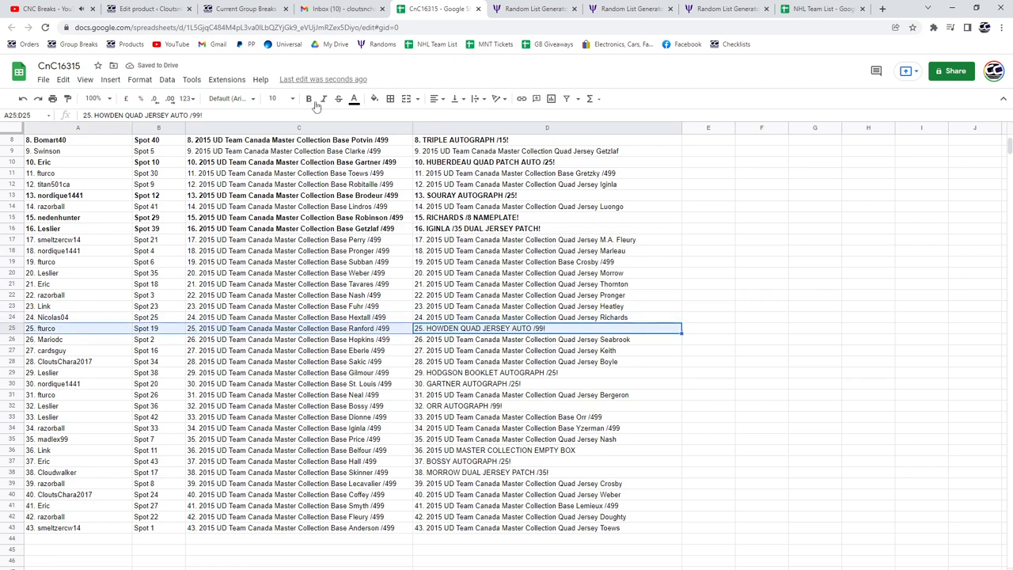
click(548, 374)
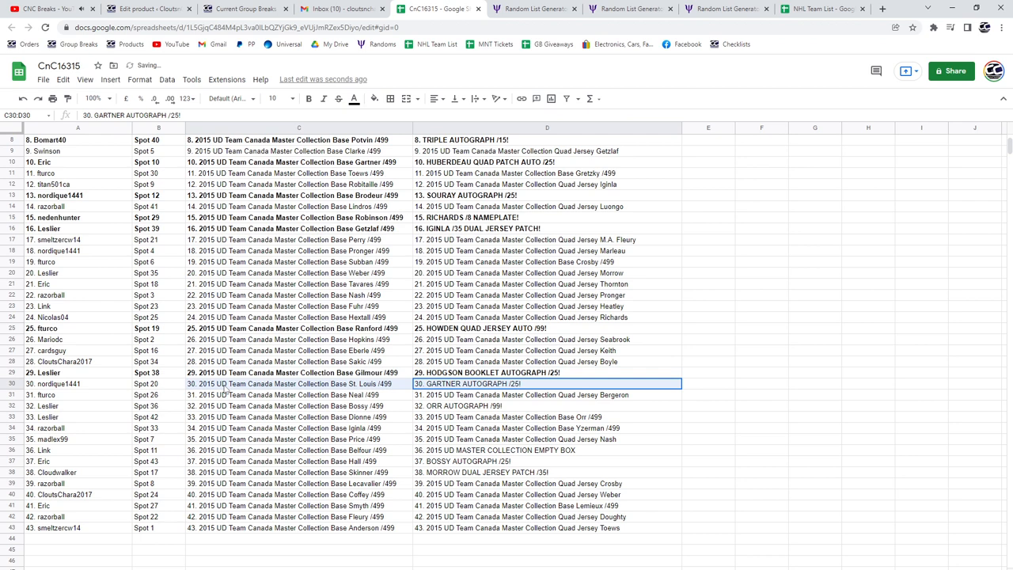
click(308, 98)
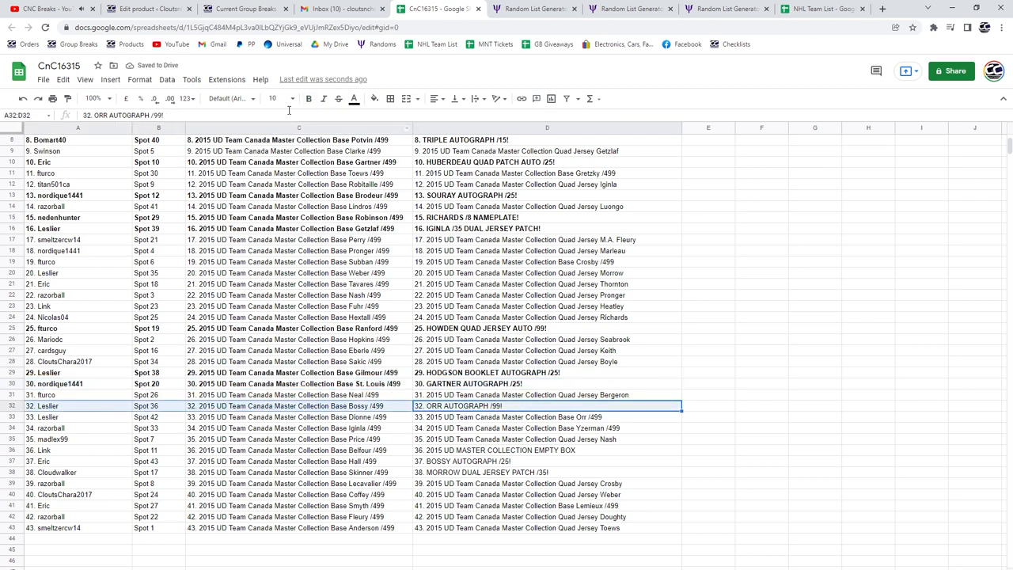
click(308, 98)
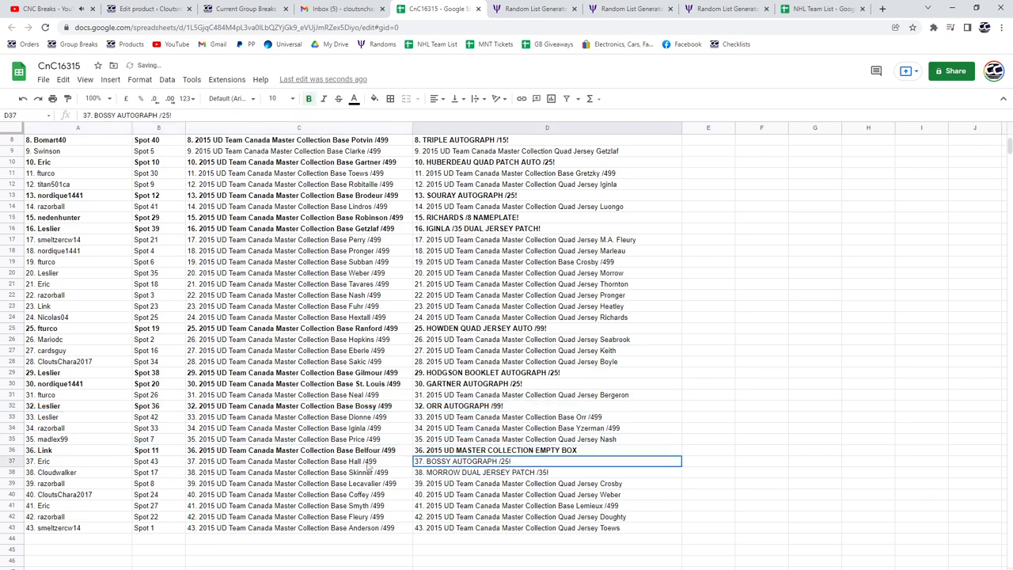
click(8, 462)
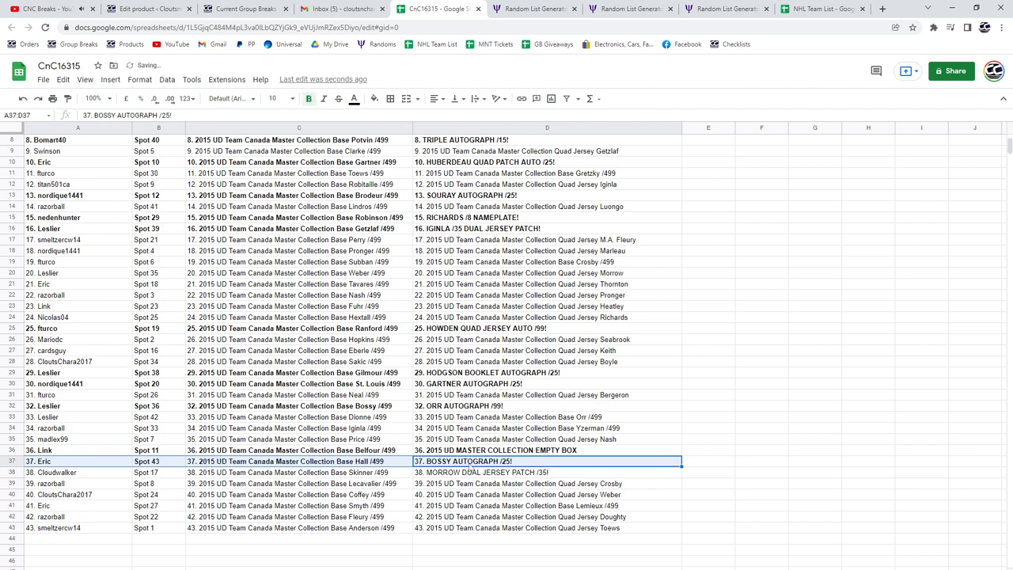